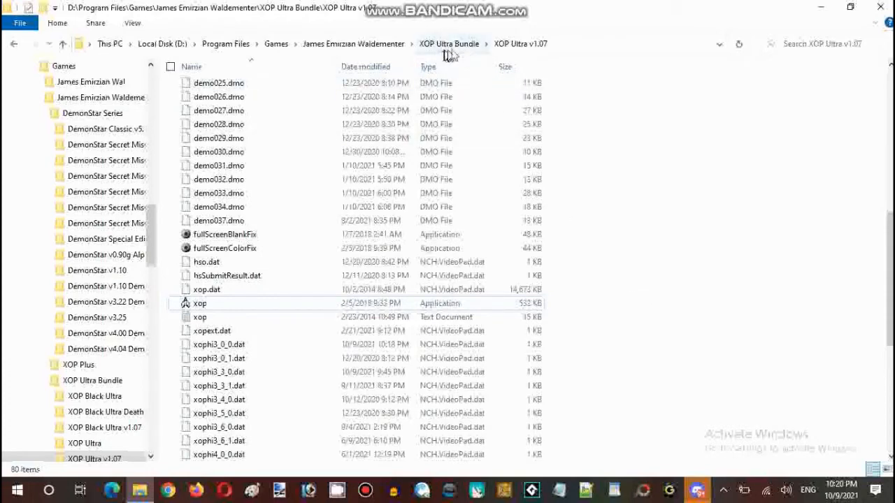
Return to the XOP Ultra Bundle folder listing its five game folders.
left_click(449, 43)
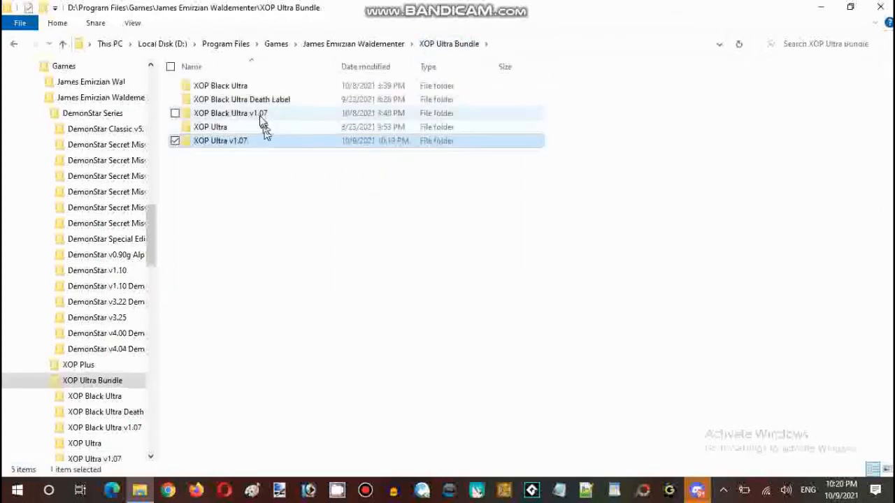
mouse_move(210, 124)
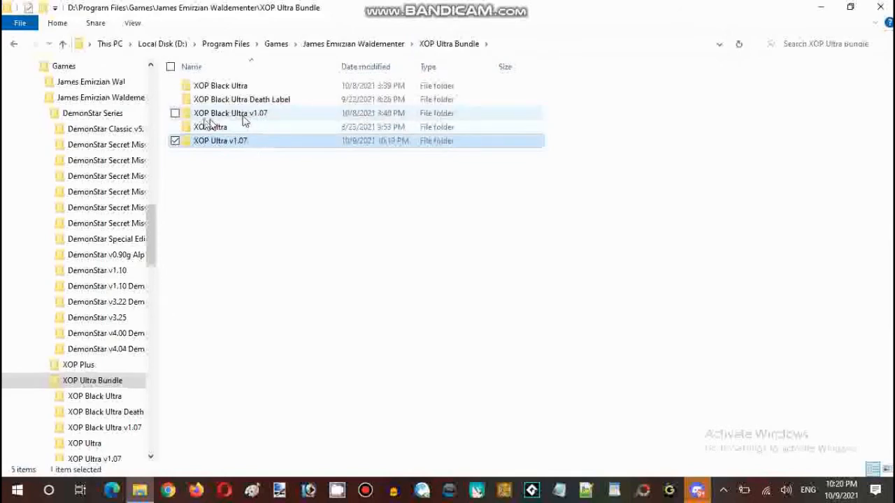
mouse_move(241, 126)
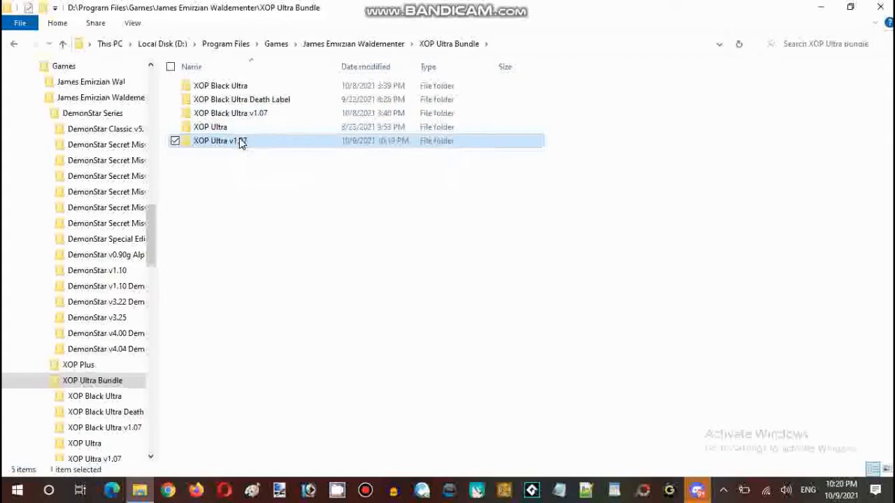
Reopen the XOP Ultra v1.07 folder, then switch to the Discord live-streaming chatroom.
double_click(219, 140)
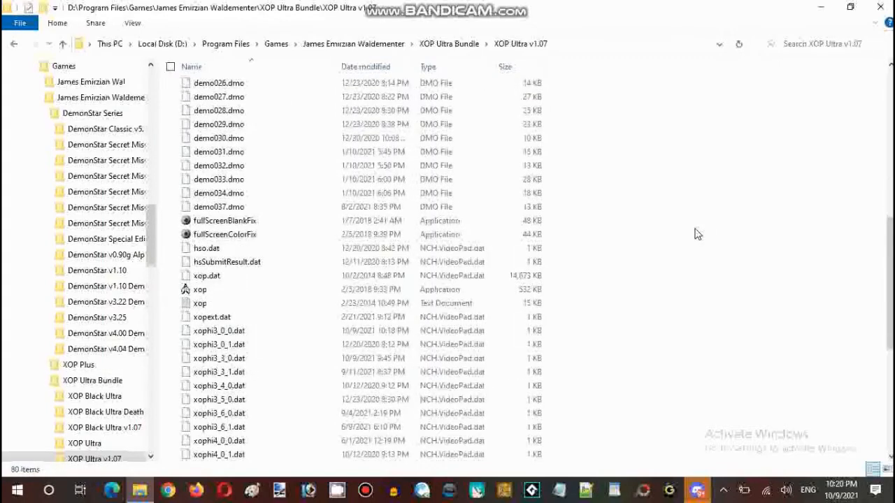
mouse_move(678, 256)
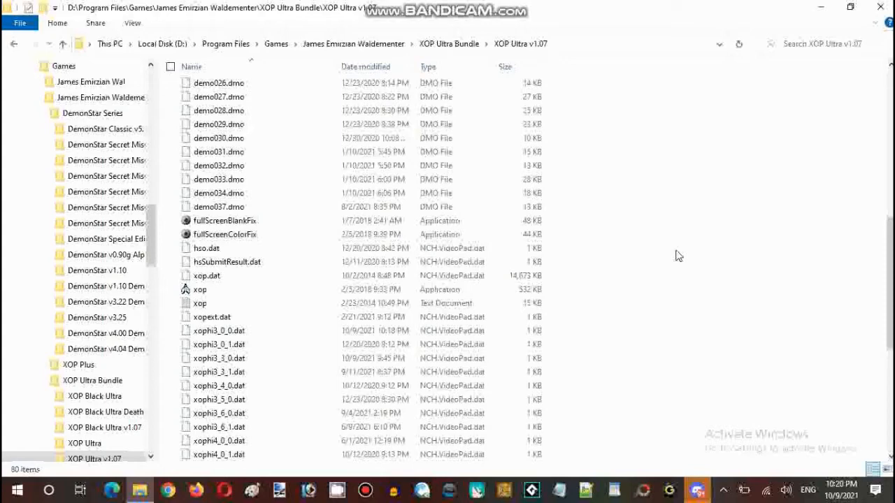
mouse_move(682, 428)
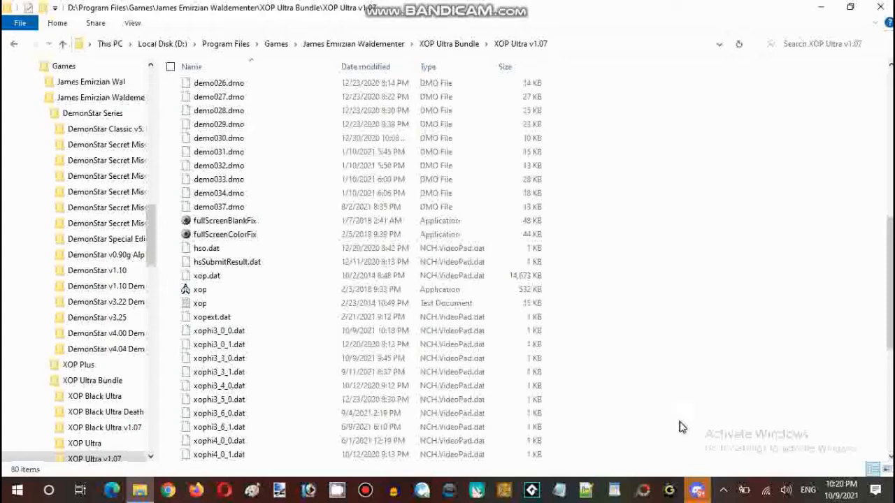
left_click(696, 490)
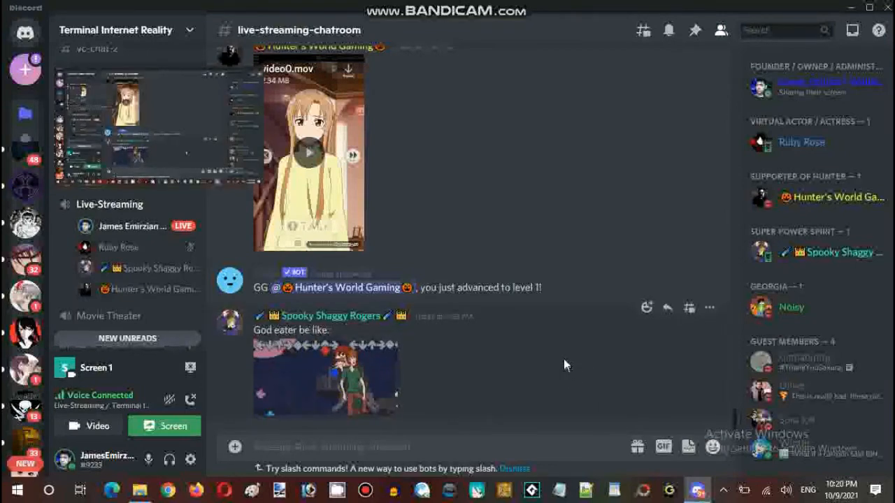
mouse_move(451, 188)
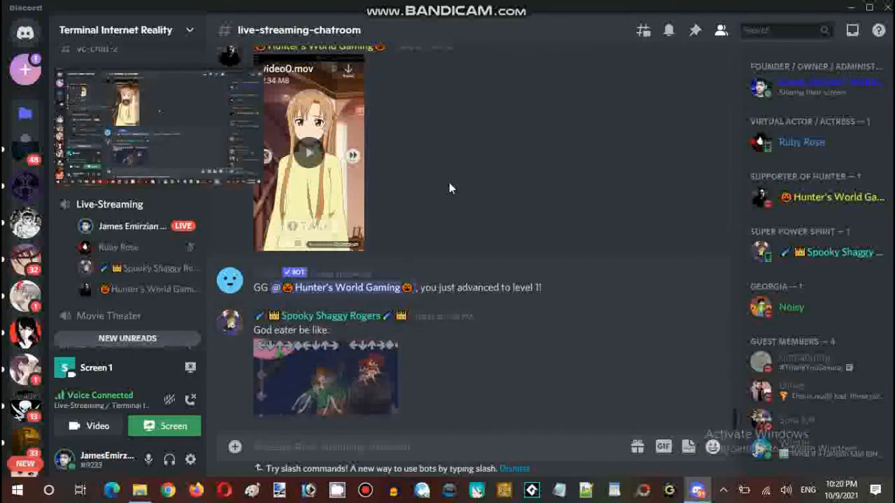